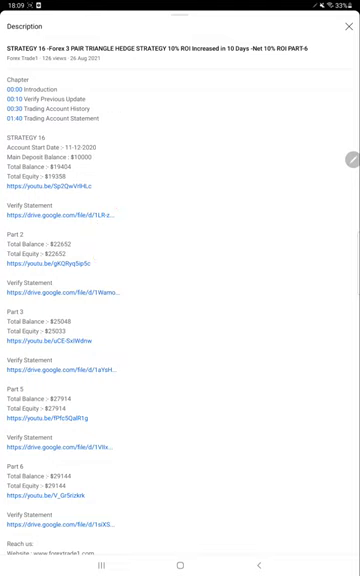
- Open the recent-apps overview showing Telegram, YouTube and MetaTrader
click(180, 548)
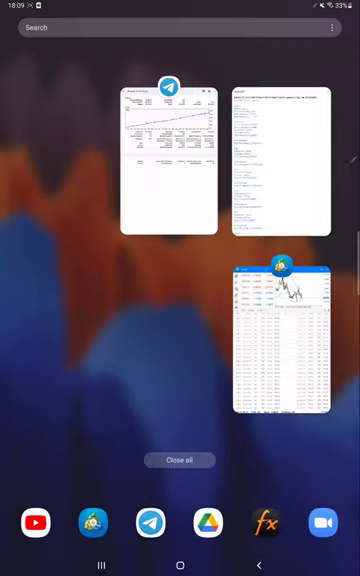
- Switch to the PDF viewer showing Strategy 16 Part 7.pdf with its 32,760.19 balance
click(287, 340)
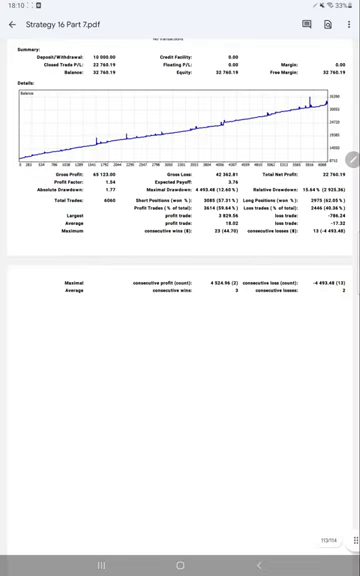
- Scroll down through the trade list to the statement summary
scroll(down, 3)
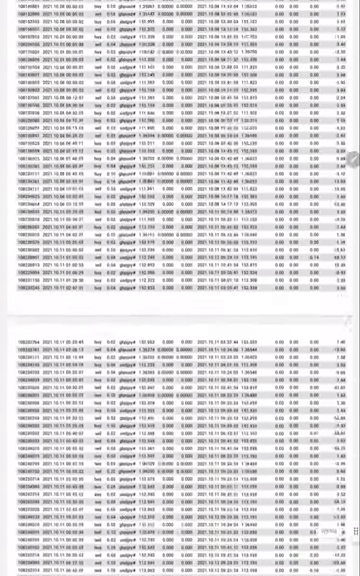
scroll(down, 3)
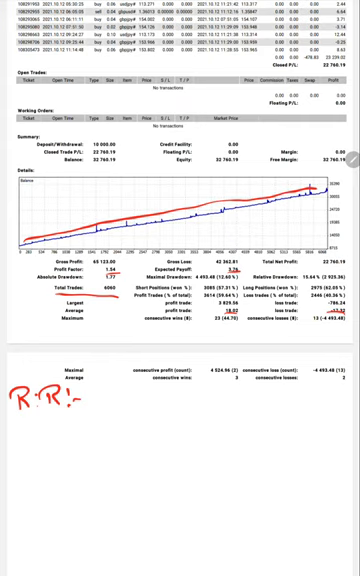
- Handwrite '1:1.04' after R:R and 'B.E.:- 49%' below it
text(-1:1.0)
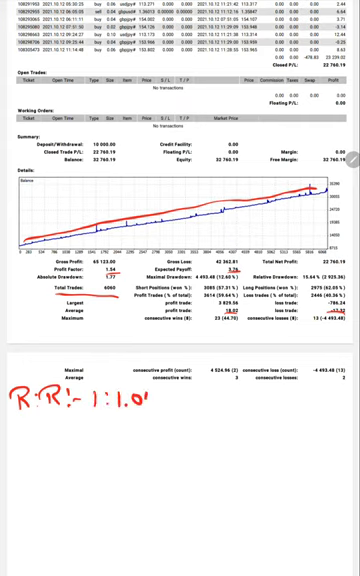
text(4)
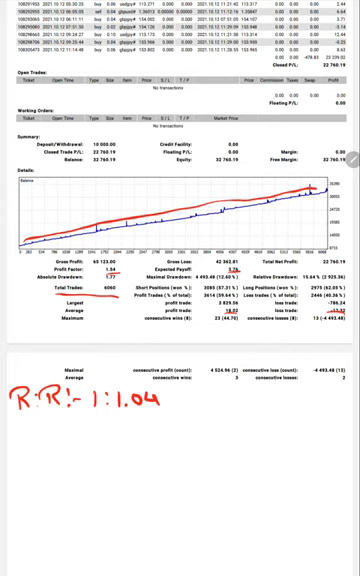
text(B.S)
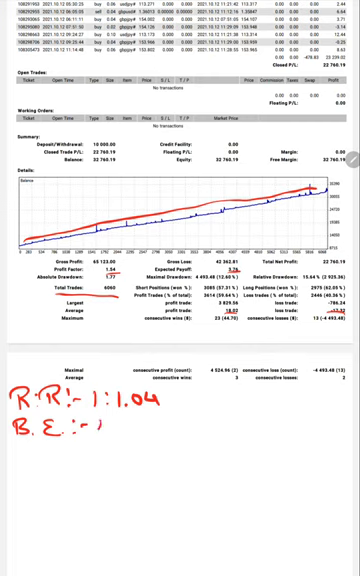
text(49%)
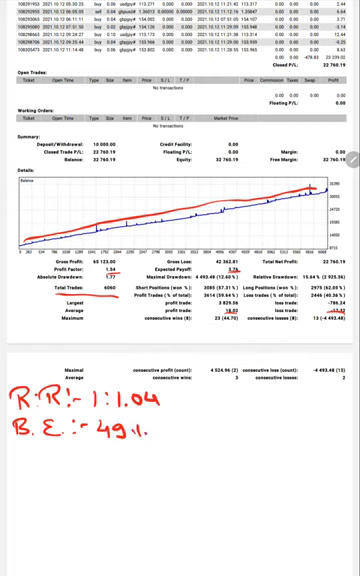
- Handwrite 'Acc:- 59%' and begin a '10' on the line below
text(A)
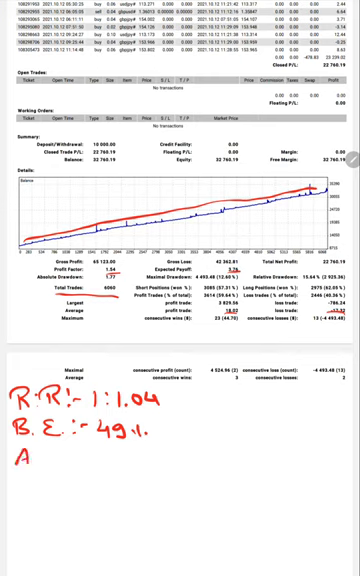
text(Acc :-)
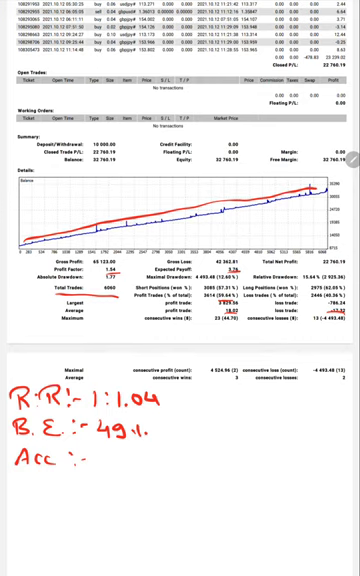
text(S)
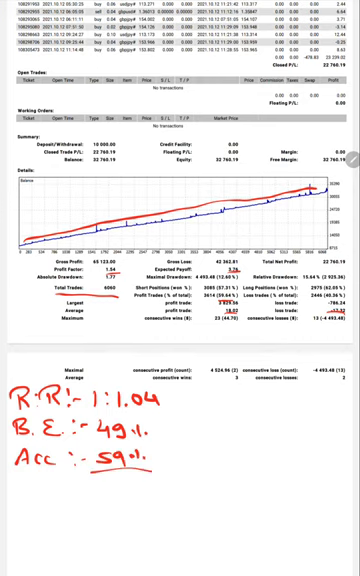
text(10)
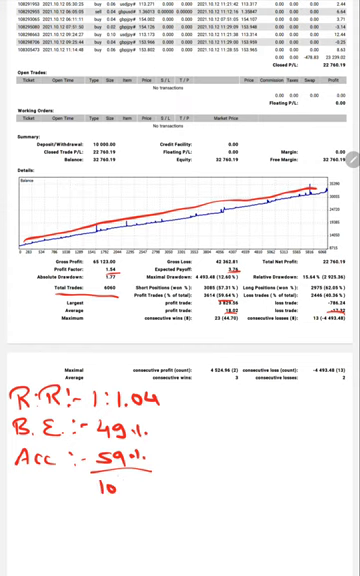